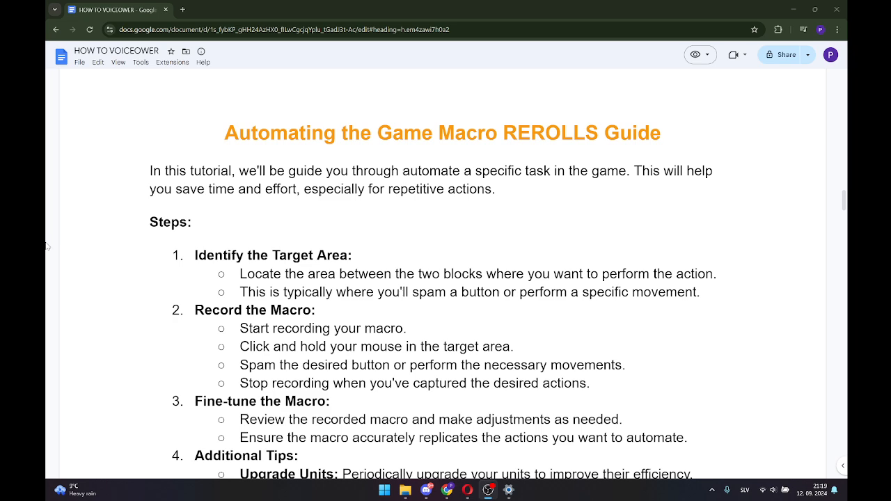
{"action": "scroll", "scroll_direction": "down", "scroll_amount": 3}
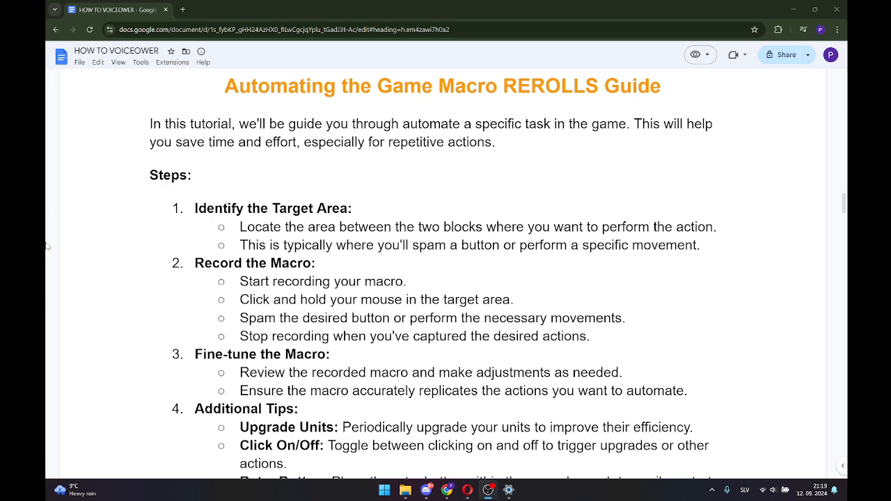
{"action": "scroll", "scroll_direction": "down", "scroll_amount": 3}
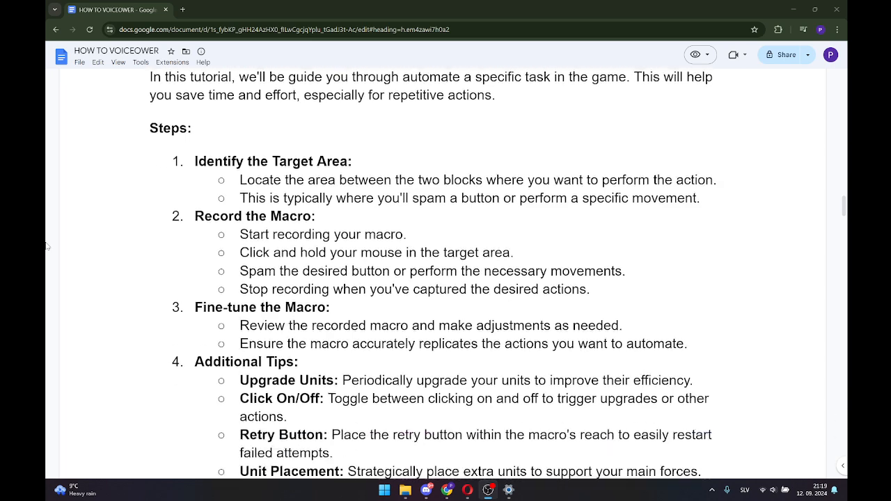
{"action": "scroll", "scroll_direction": "down", "scroll_amount": 3}
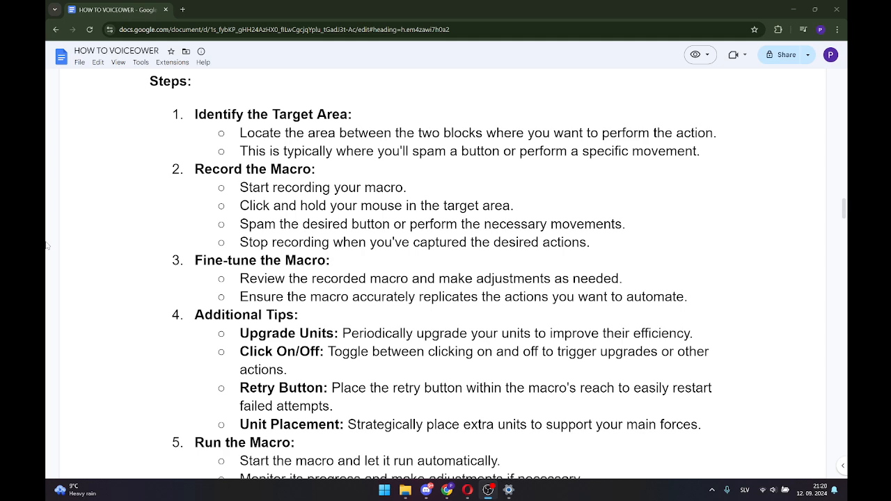
{"action": "scroll", "scroll_direction": "down", "scroll_amount": 3}
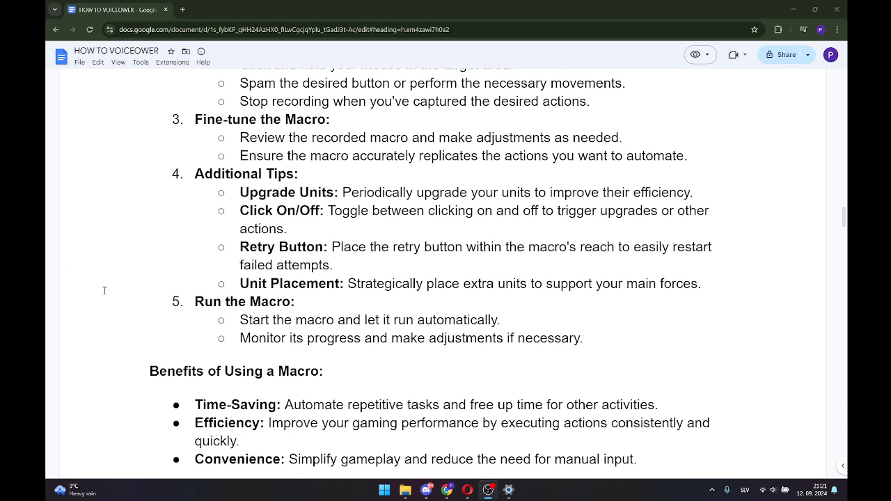
{"action": "mouse_move", "coordinate": [95, 295]}
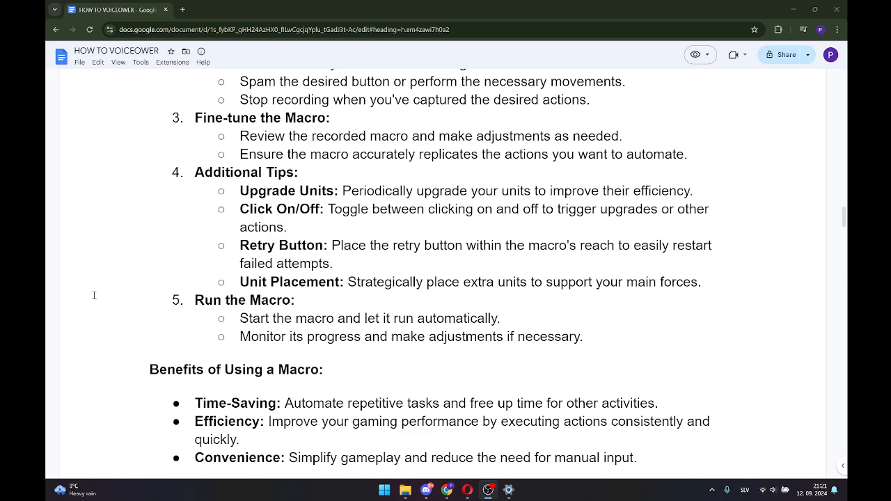
{"action": "scroll", "scroll_direction": "down", "scroll_amount": 3}
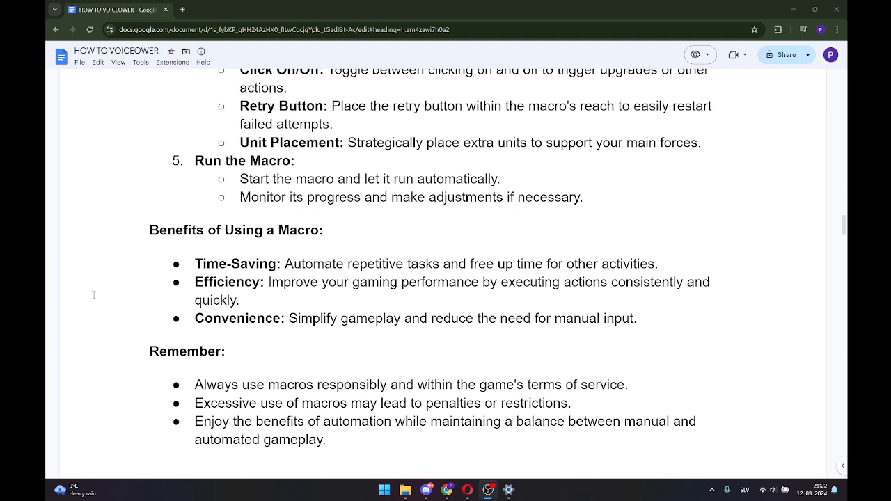
{"action": "scroll", "scroll_direction": "down", "scroll_amount": 3}
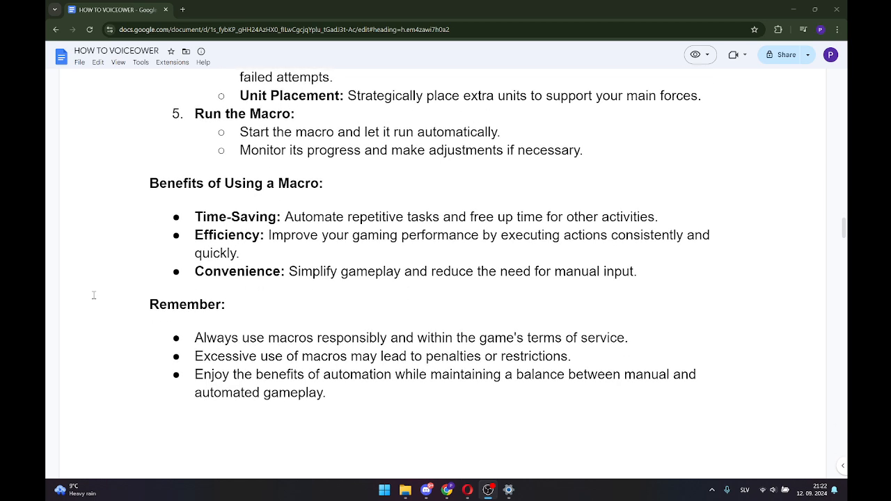